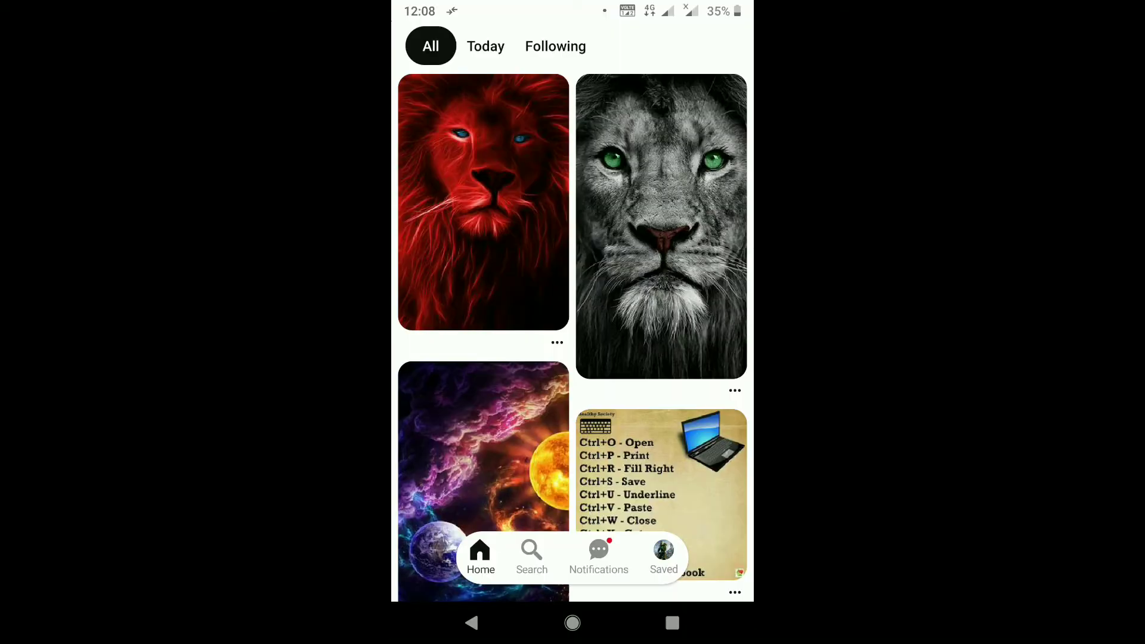
- Switch from the home feed to your own Saved profile page
{"action": "left_click", "coordinate": [663, 555]}
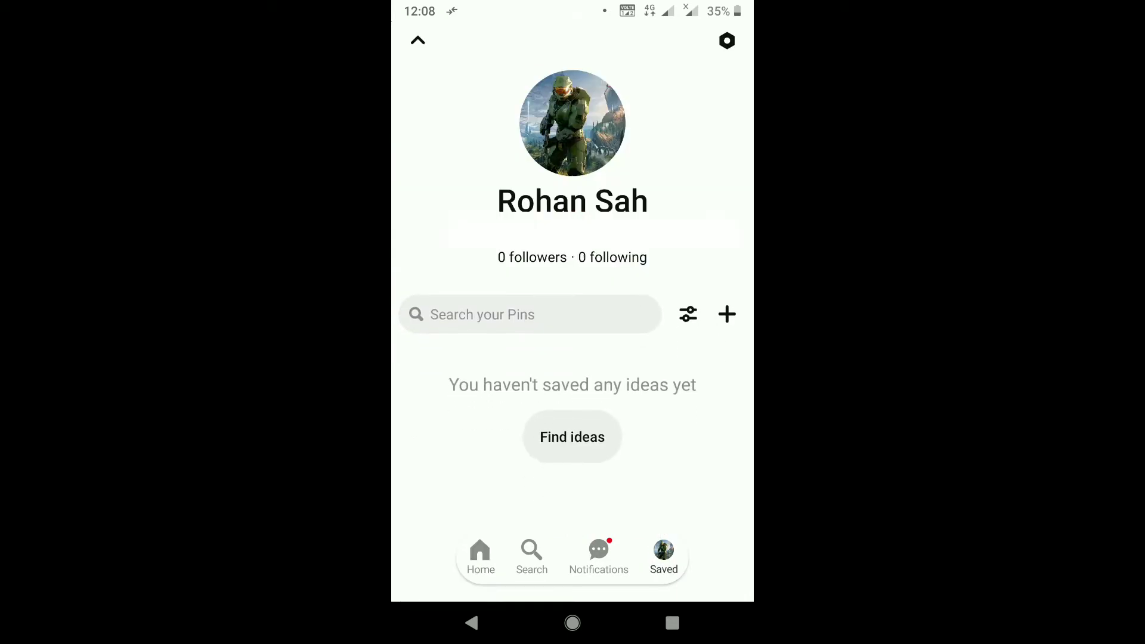
- Show the Settings list with the Log out action in view
{"action": "left_click", "coordinate": [726, 41]}
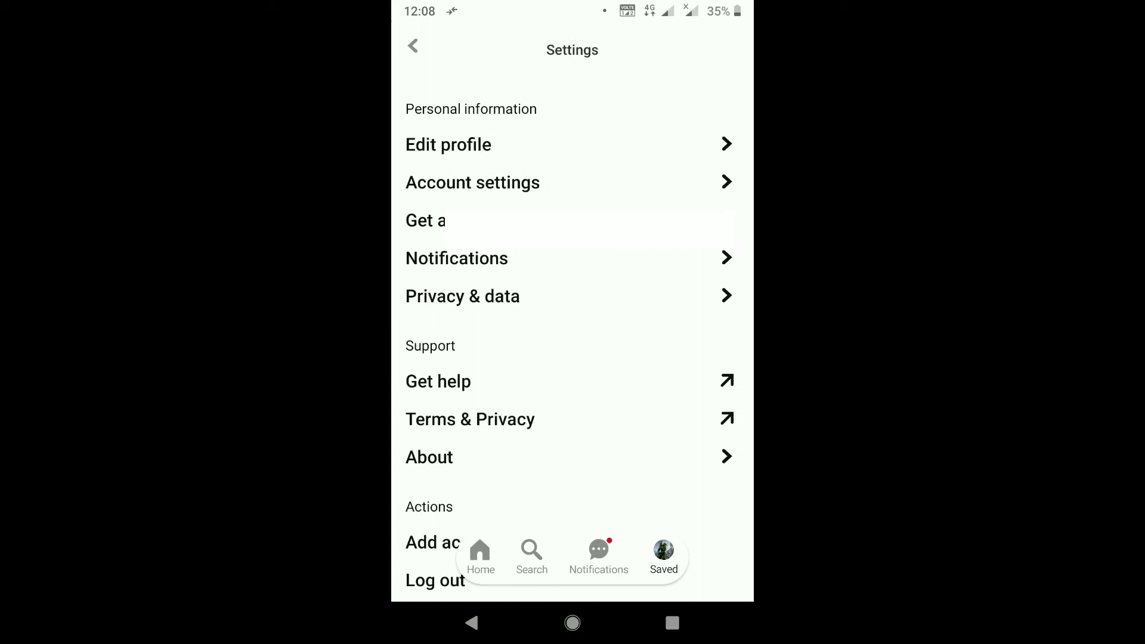
{"action": "scroll", "scroll_direction": "down", "scroll_amount": 3}
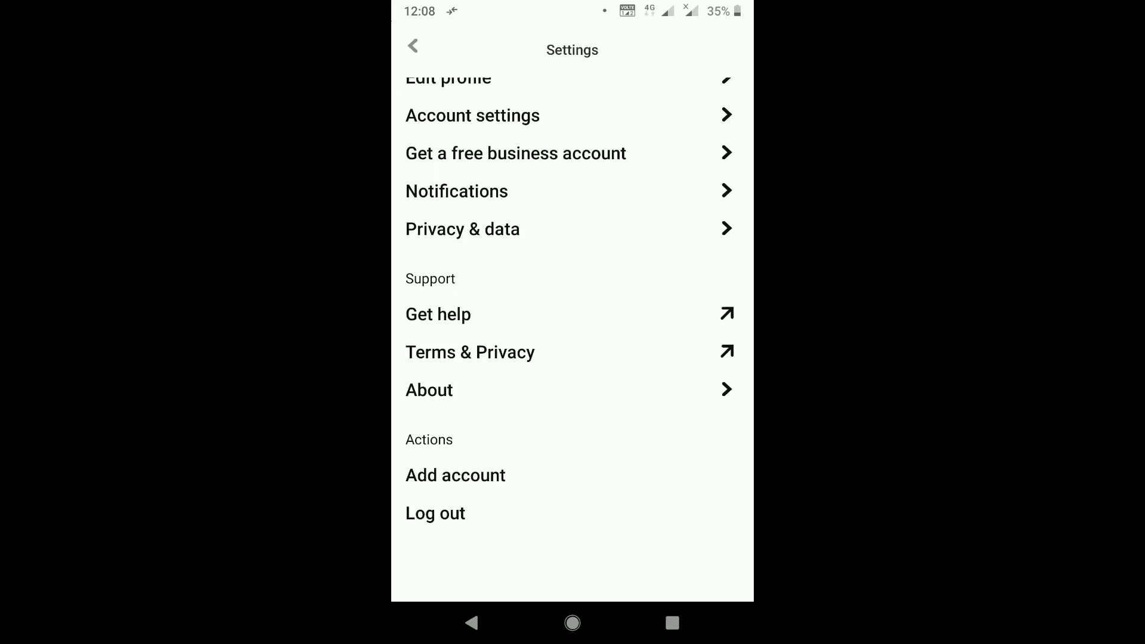
- Log out of the account, returning to the Welcome to Pinterest screen
{"action": "left_click", "coordinate": [436, 513]}
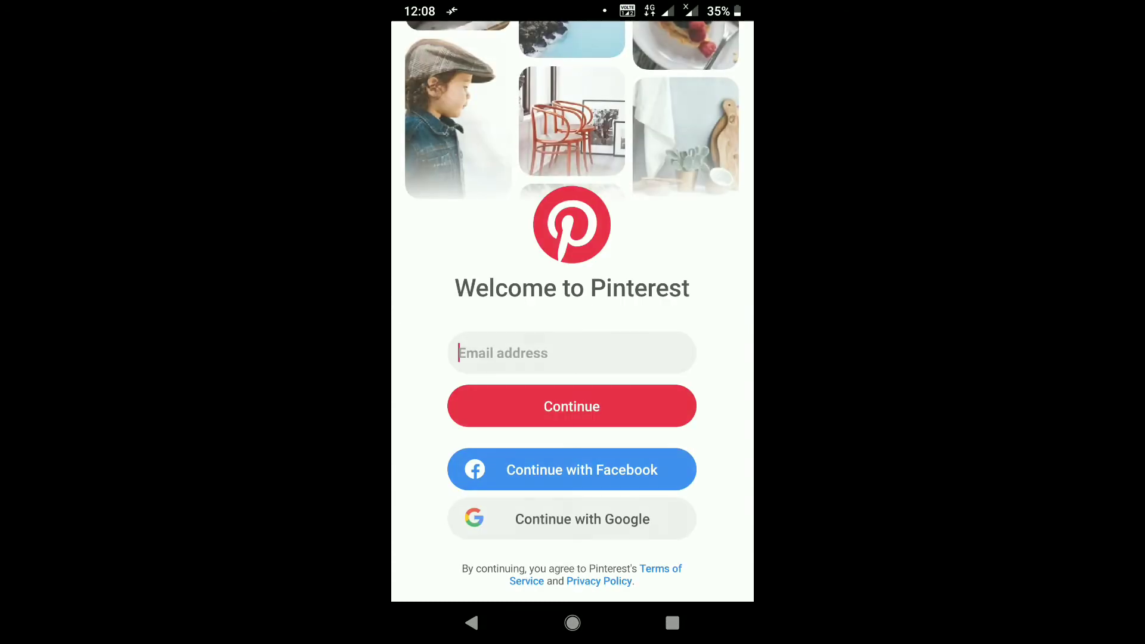